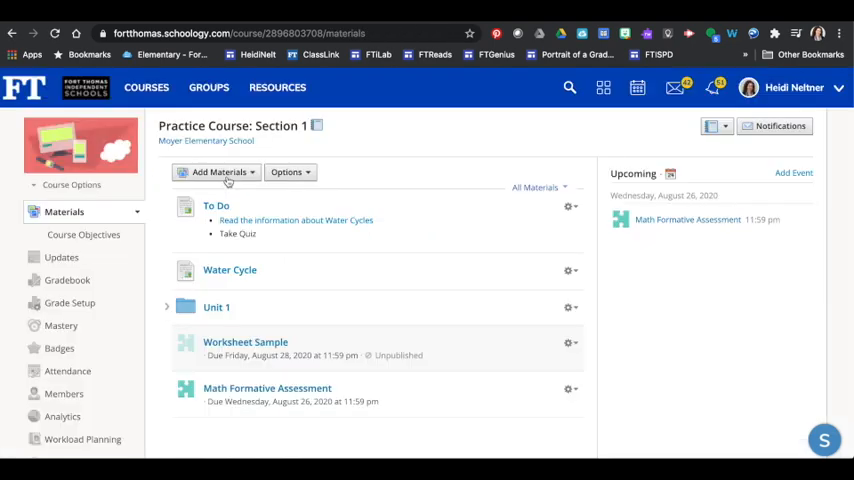
Start a new assessment from Add Materials > Add Assessment.
{"action": "left_click", "coordinate": [218, 172]}
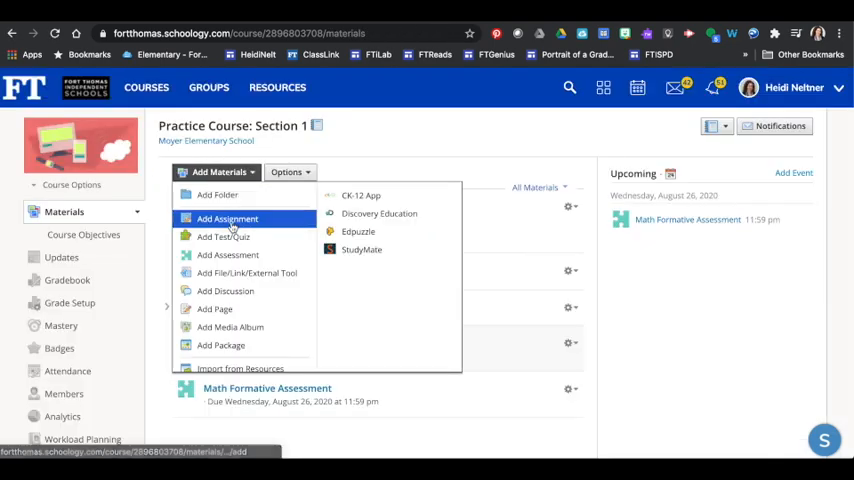
{"action": "left_click", "coordinate": [223, 236]}
{"action": "type", "text": "Formative Math Assessment"}
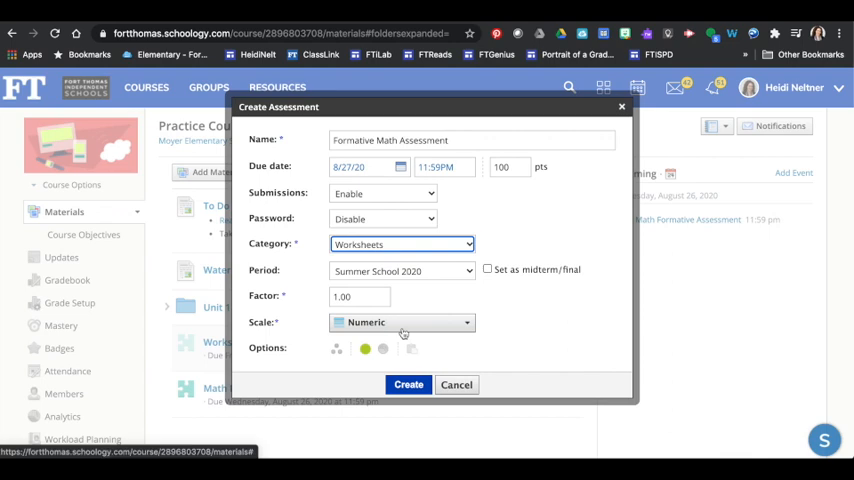
Create the Formative Math Assessment and review its Setup page and settings.
{"action": "left_click", "coordinate": [408, 384]}
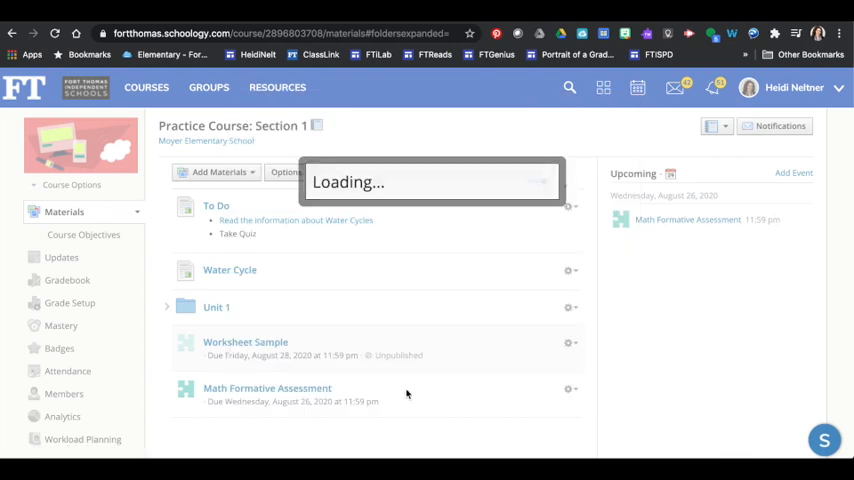
{"action": "left_click", "coordinate": [267, 388]}
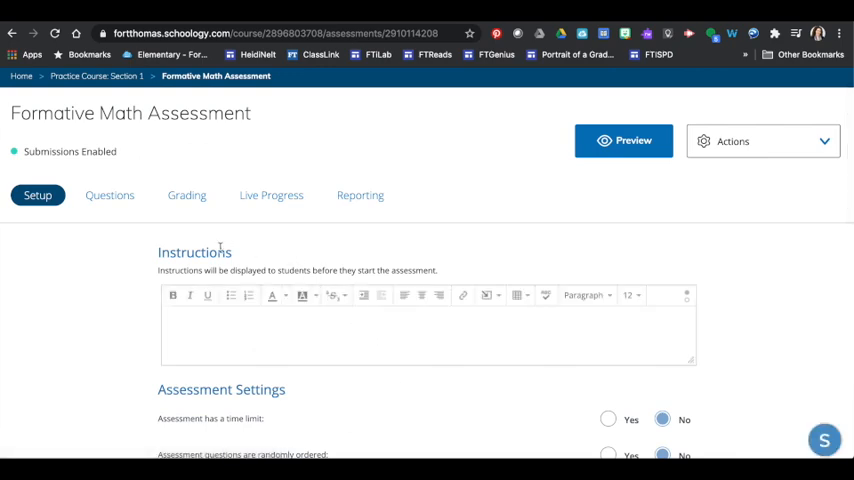
{"action": "scroll", "scroll_direction": "down", "scroll_amount": 3}
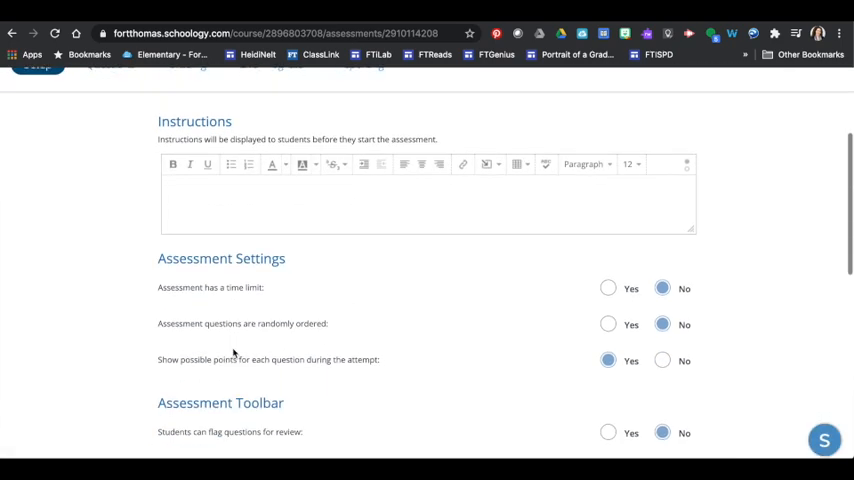
{"action": "scroll", "scroll_direction": "up", "scroll_amount": 3}
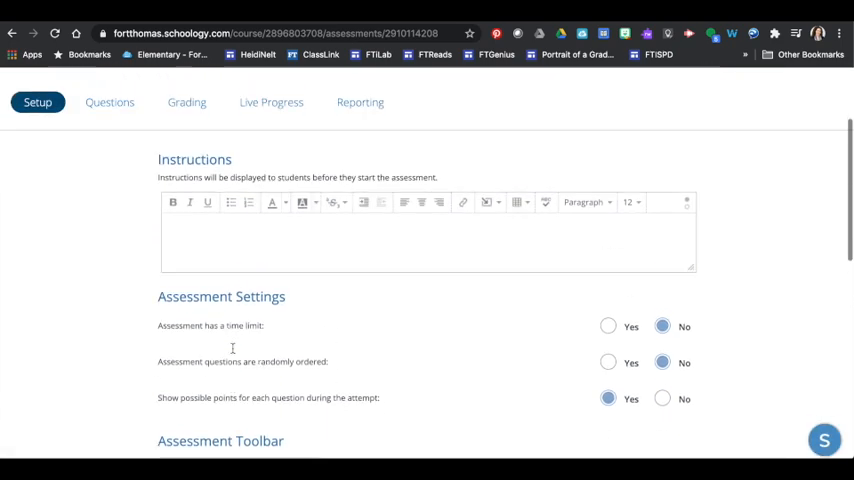
{"action": "scroll", "scroll_direction": "up", "scroll_amount": 3}
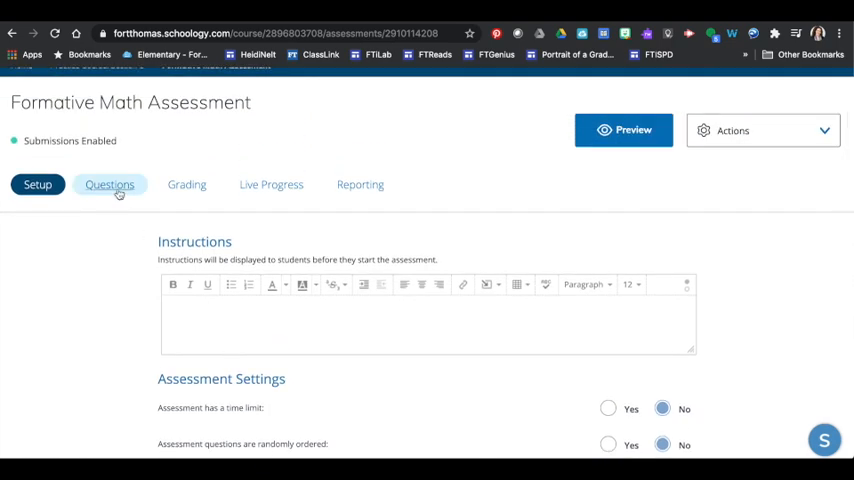
Add a blank File Upload question 01 from the Questions tab's Create Items list.
{"action": "left_click", "coordinate": [109, 184]}
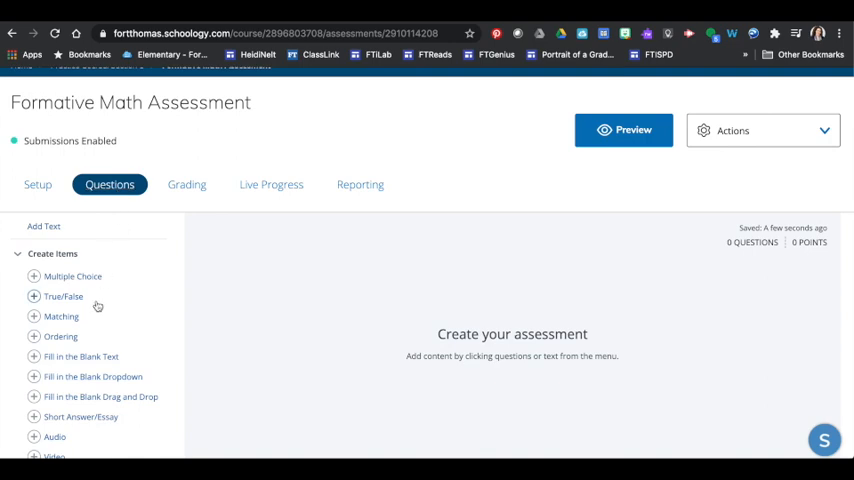
{"action": "scroll", "scroll_direction": "down", "scroll_amount": 3}
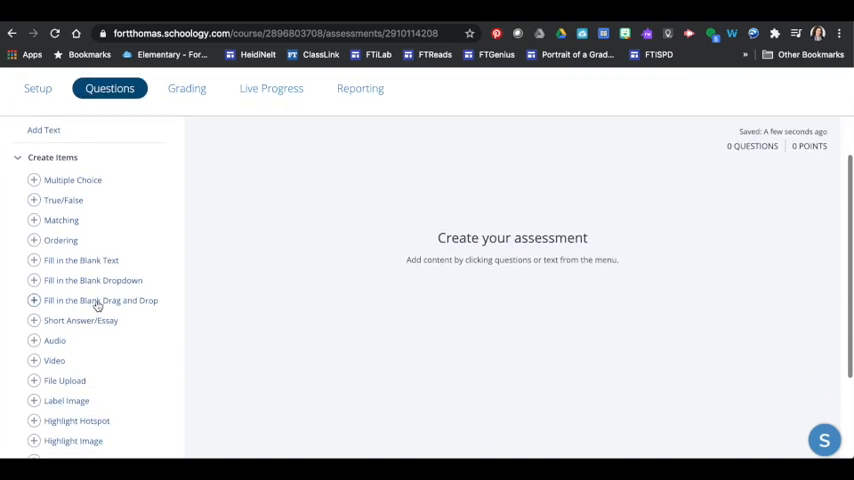
{"action": "left_click", "coordinate": [64, 380]}
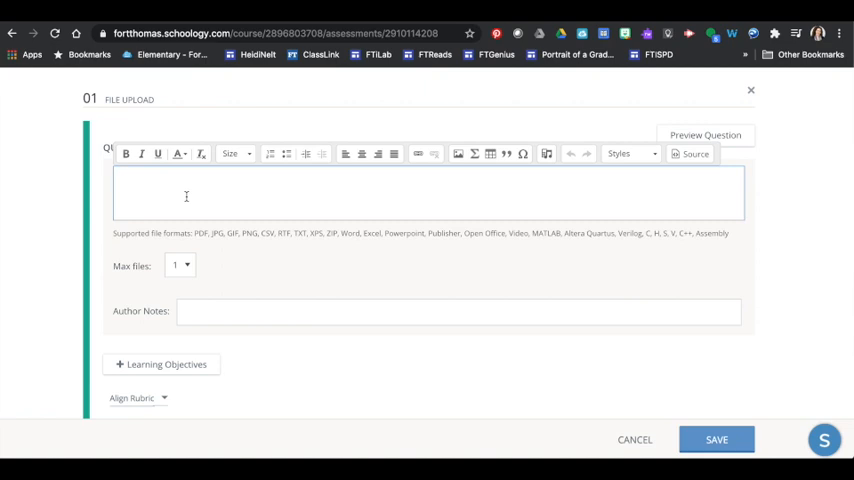
Write the lightsaber question with Max files 1, reviewing Learning Objectives and Align Rubric without choosing.
{"action": "left_click", "coordinate": [180, 265]}
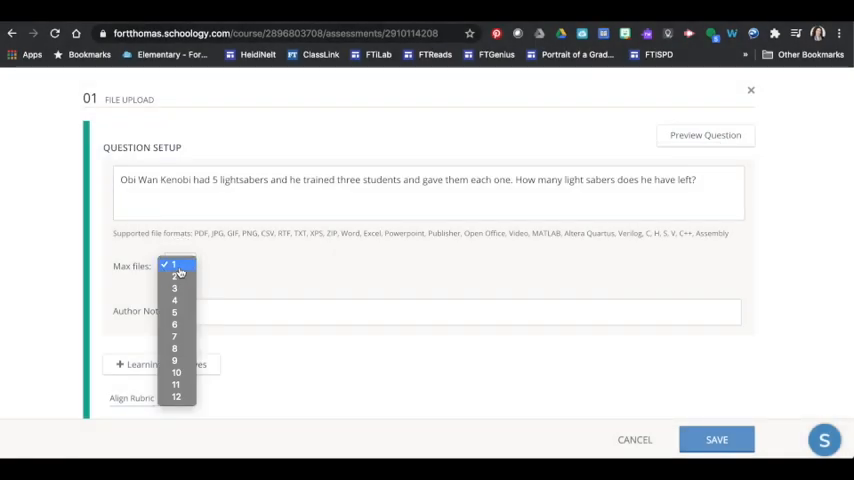
{"action": "left_click", "coordinate": [175, 264]}
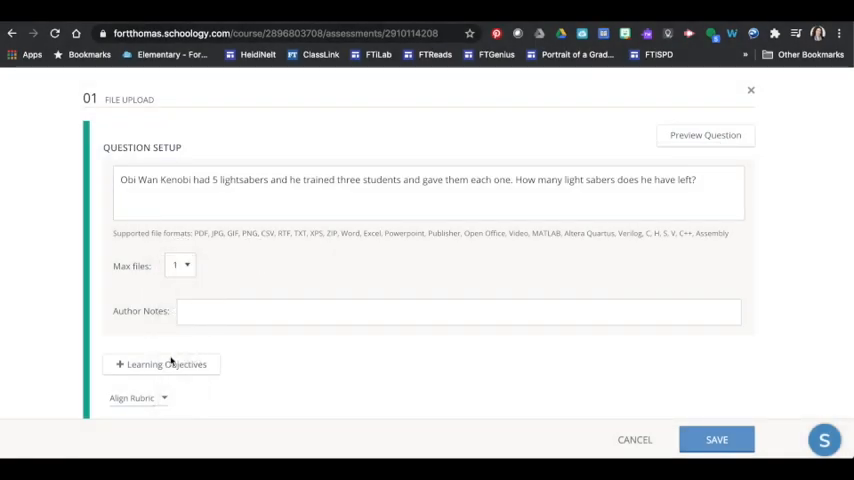
{"action": "mouse_move", "coordinate": [155, 371]}
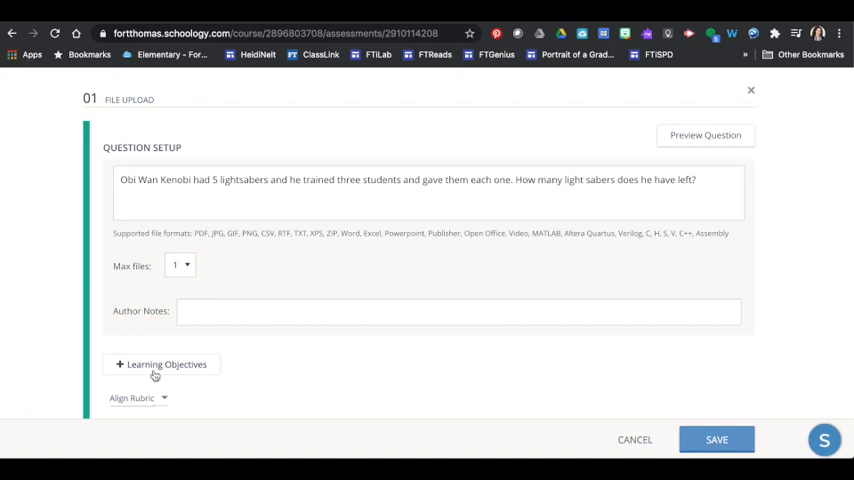
{"action": "left_click", "coordinate": [161, 364]}
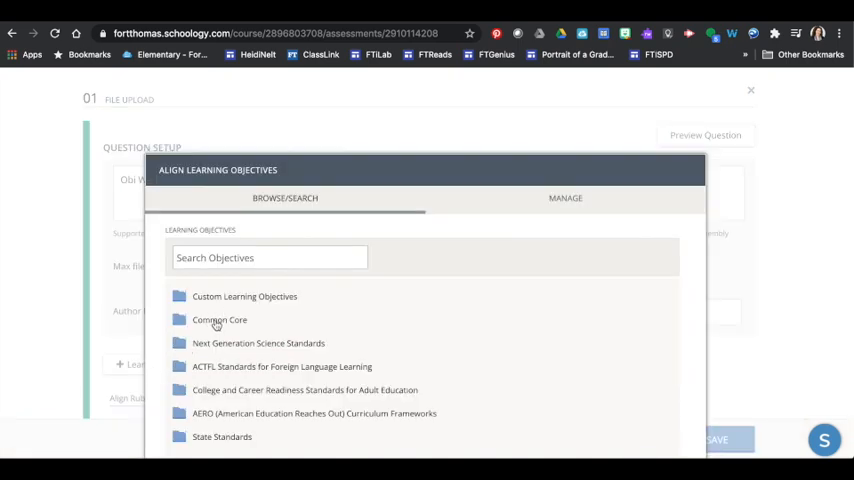
{"action": "left_click", "coordinate": [751, 90]}
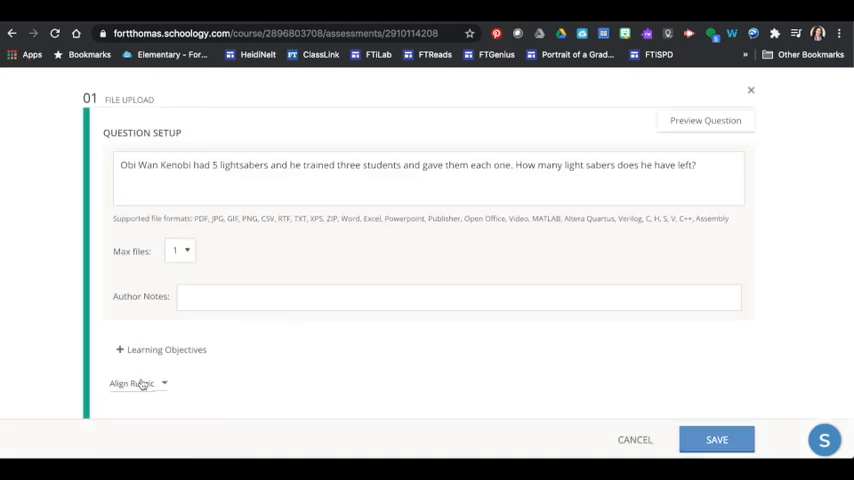
{"action": "left_click", "coordinate": [132, 383]}
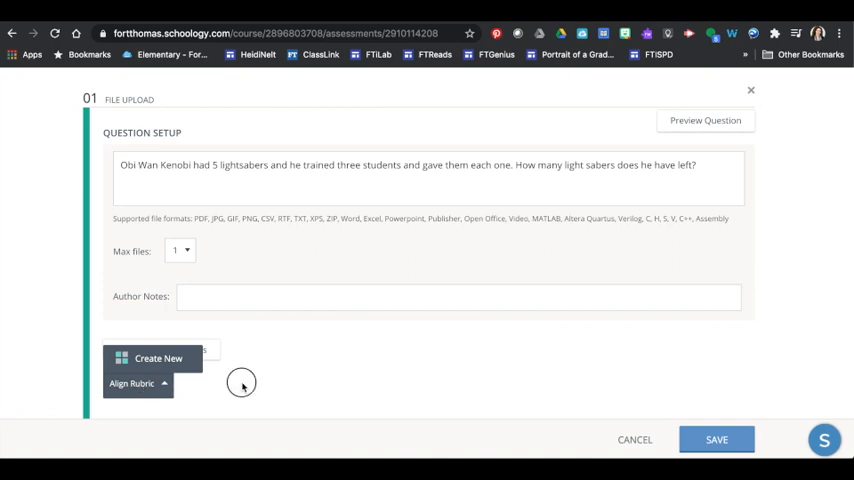
{"action": "left_click", "coordinate": [716, 439]}
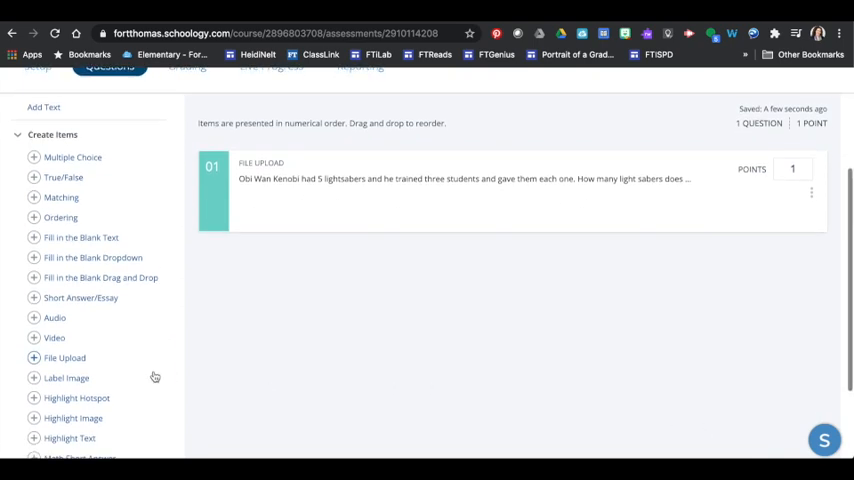
Give the Highlight Image question the prompt 'Fill in the worksheet.' and browse Downloads for its image.
{"action": "scroll", "scroll_direction": "down", "scroll_amount": 3}
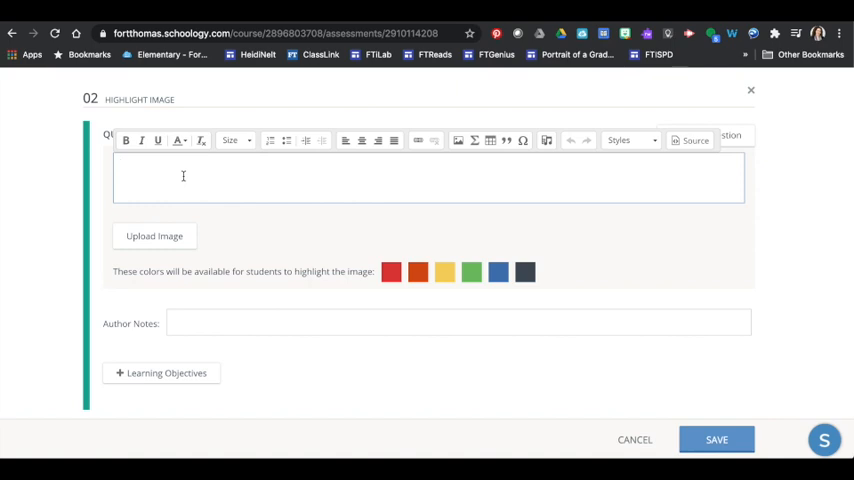
{"action": "type", "text": "Fill in the worksheet."}
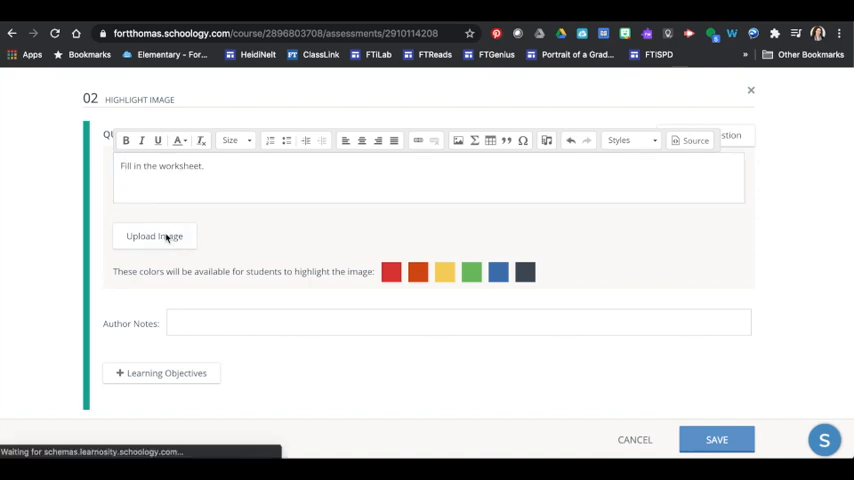
{"action": "left_click", "coordinate": [154, 235]}
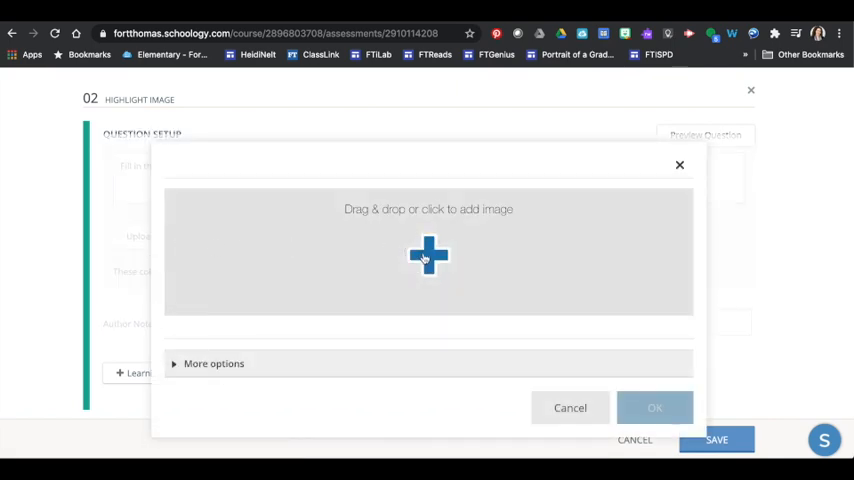
{"action": "left_click", "coordinate": [428, 254]}
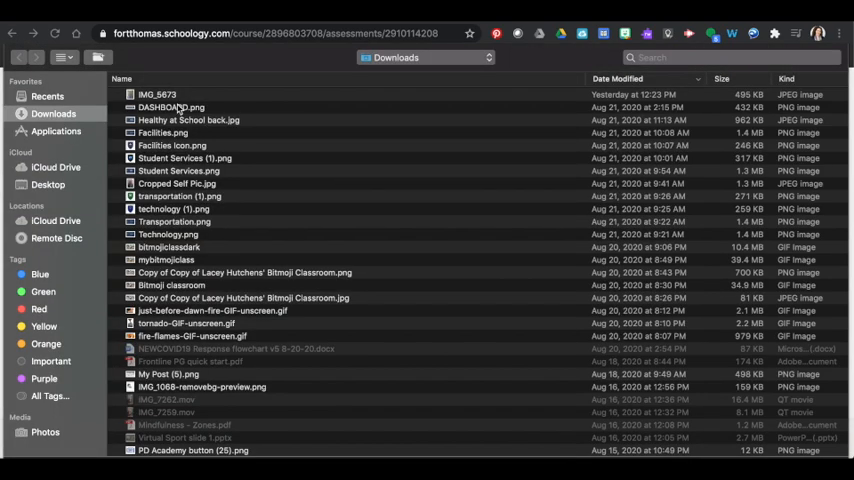
{"action": "left_click", "coordinate": [157, 94]}
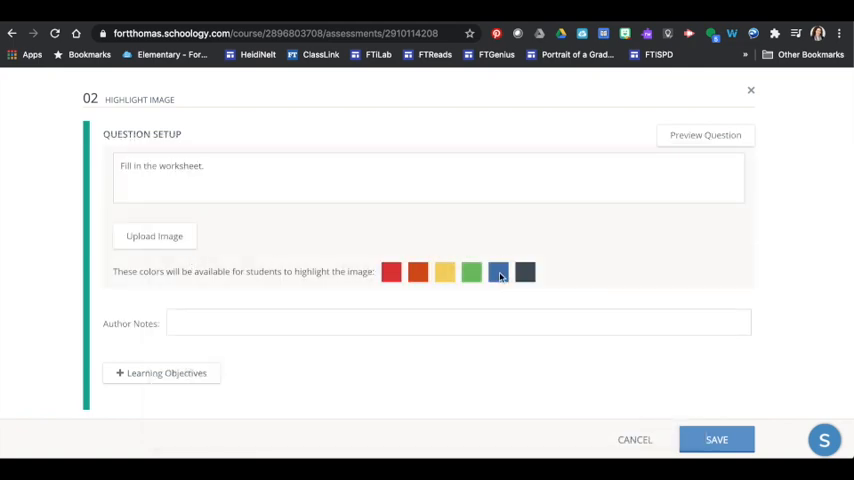
{"action": "mouse_move", "coordinate": [221, 358]}
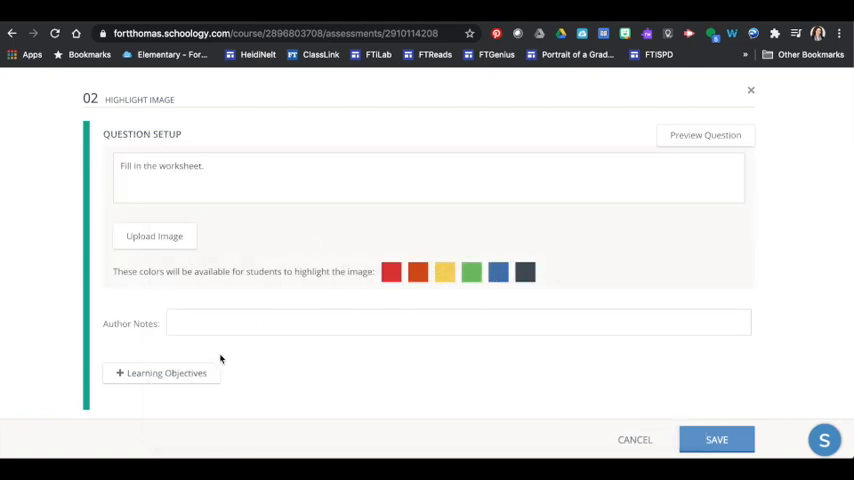
{"action": "mouse_move", "coordinate": [179, 378]}
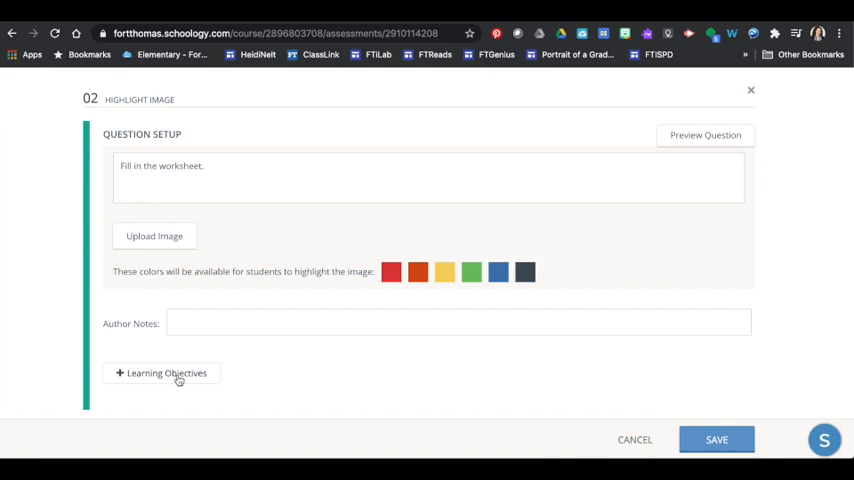
Save the Highlight Image question so the assessment lists two questions worth 2 points.
{"action": "left_click", "coordinate": [716, 440]}
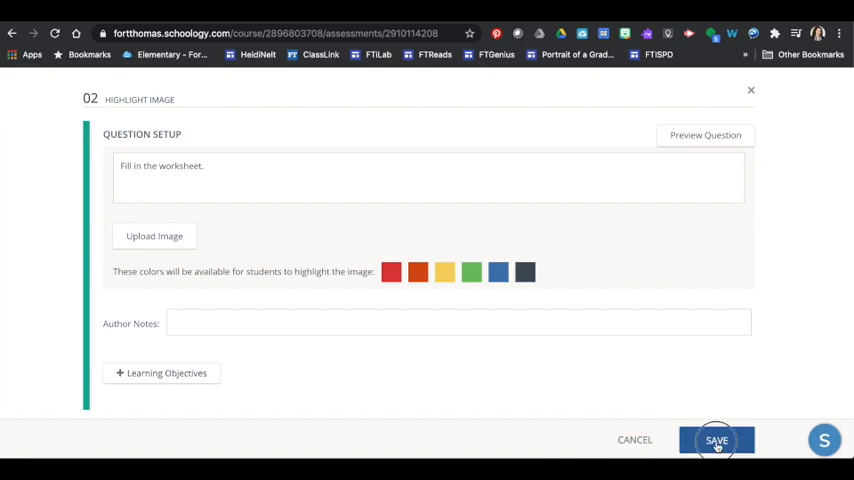
{"action": "left_click", "coordinate": [716, 440]}
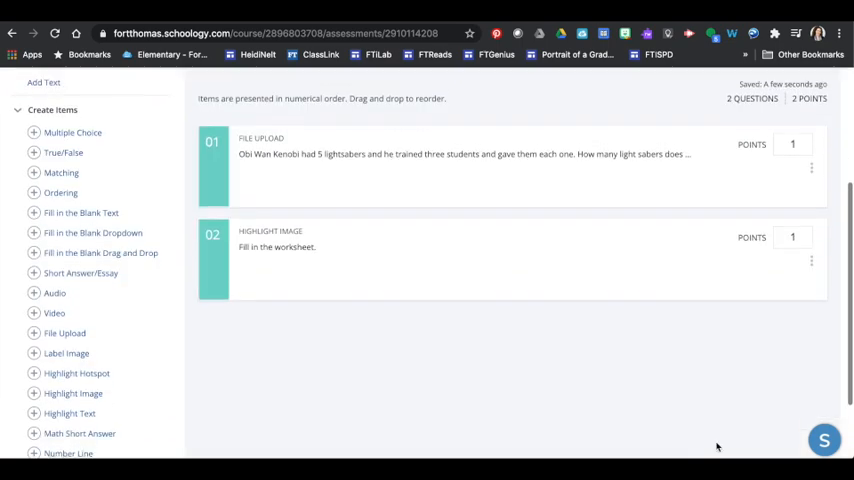
{"action": "scroll", "scroll_direction": "up", "scroll_amount": 3}
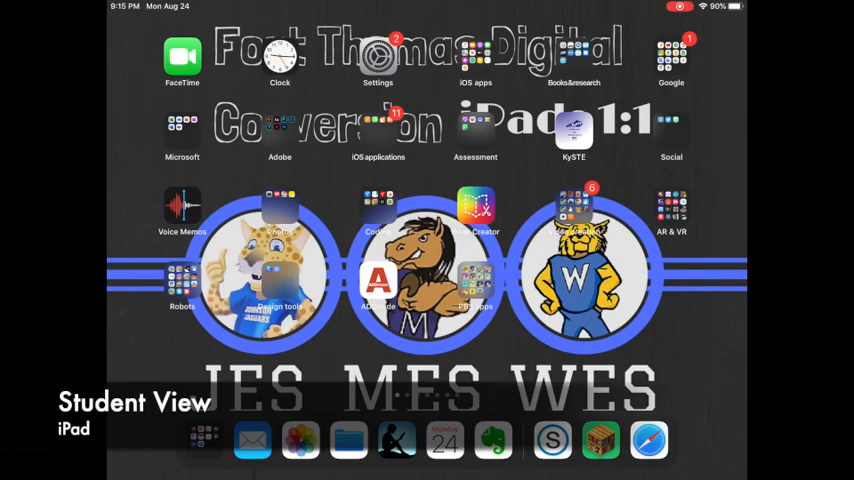
On the iPad, launch Schoology, retry the connection, and start the Formative Math Assessment at question 1 of 2.
{"action": "left_click", "coordinate": [552, 440]}
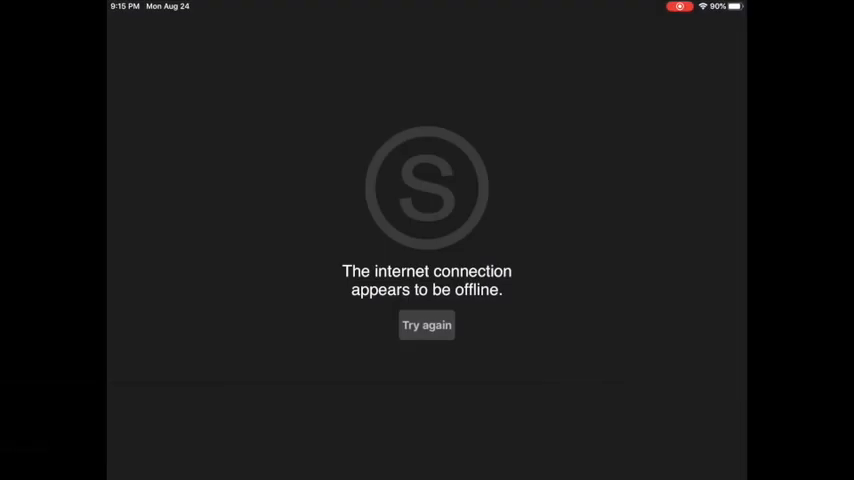
{"action": "left_click", "coordinate": [426, 325]}
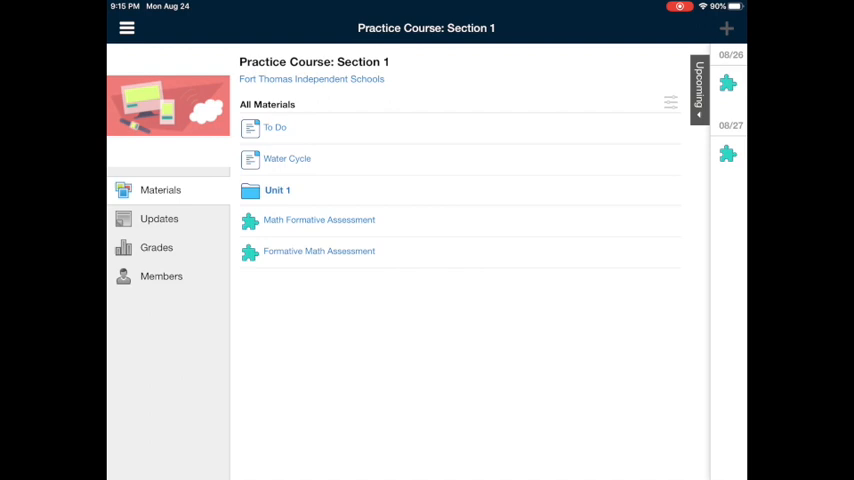
{"action": "left_click", "coordinate": [319, 219]}
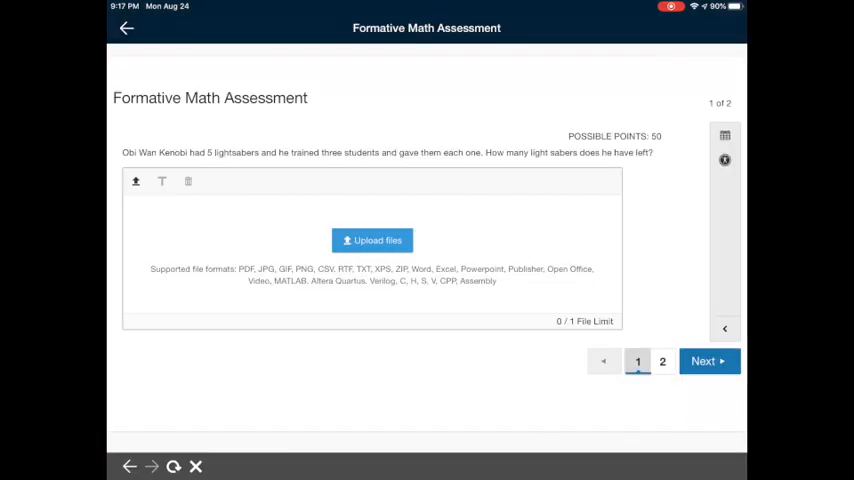
Attach the handwritten answer video IMG_5675.mp4 from the photo library as question 1's answer.
{"action": "left_click", "coordinate": [372, 240]}
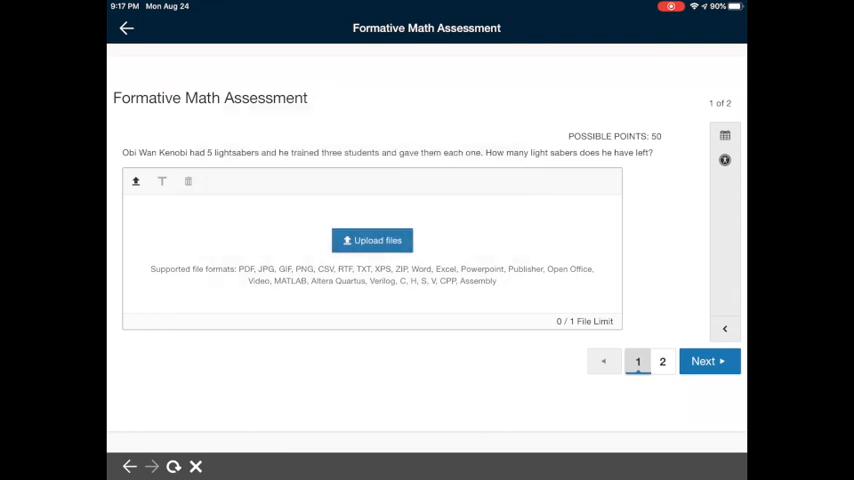
{"action": "left_click", "coordinate": [372, 240]}
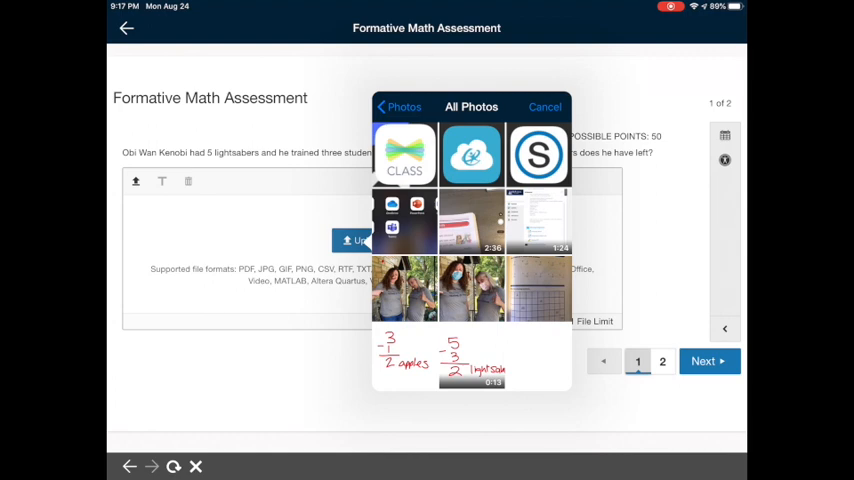
{"action": "left_click", "coordinate": [544, 107]}
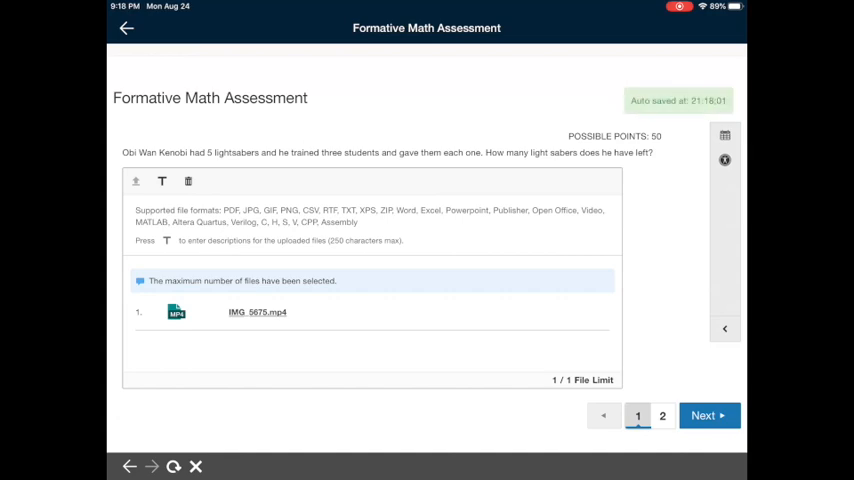
Move to question 2 and write red answers on the worksheet, starting with 5 under problem 1.
{"action": "left_click", "coordinate": [707, 415]}
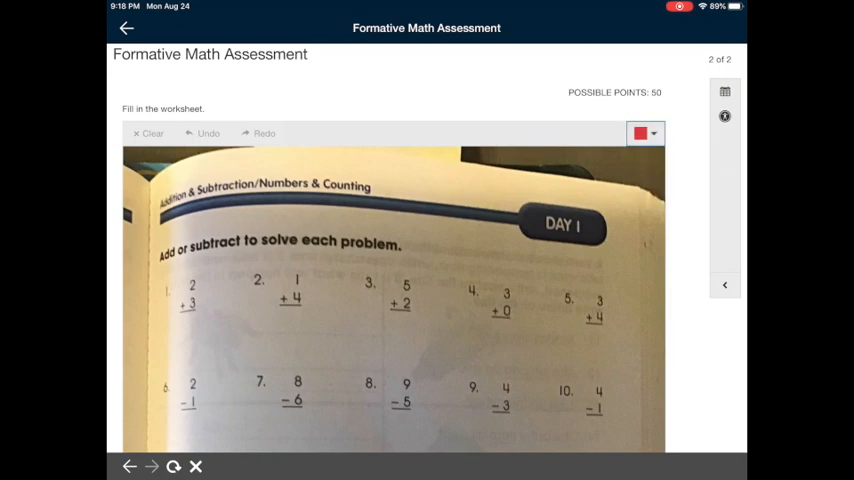
{"action": "left_click_drag", "start_coordinate": [175, 330], "coordinate": [185, 355]}
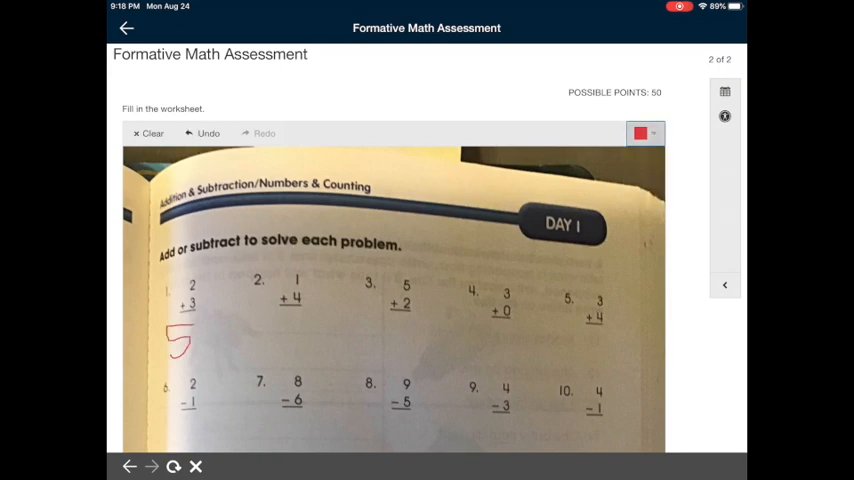
{"action": "scroll", "scroll_direction": "down", "scroll_amount": 3}
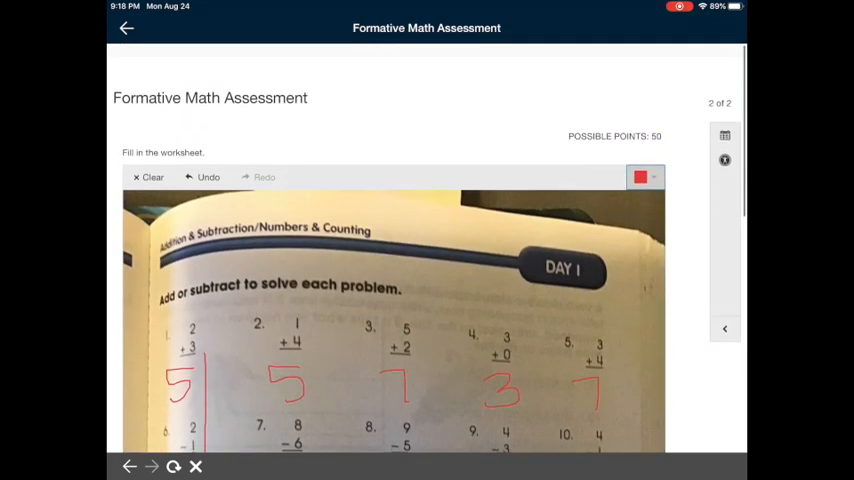
{"action": "scroll", "scroll_direction": "down", "scroll_amount": 3}
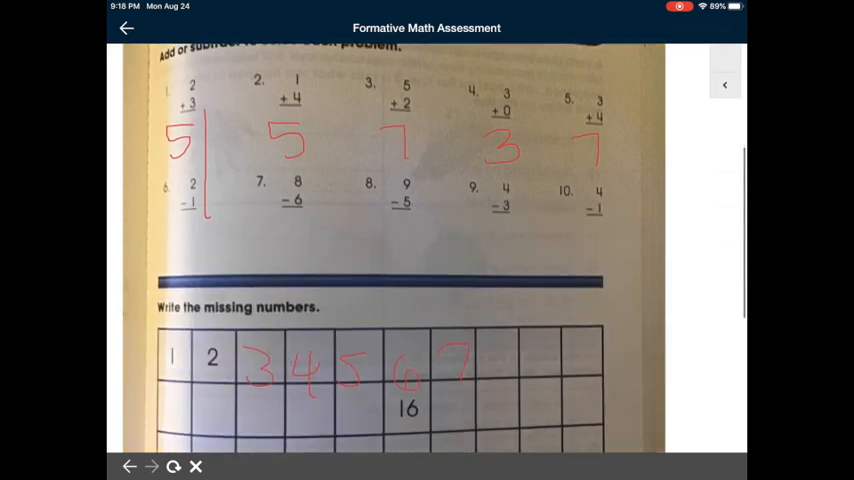
{"action": "scroll", "scroll_direction": "down", "scroll_amount": 3}
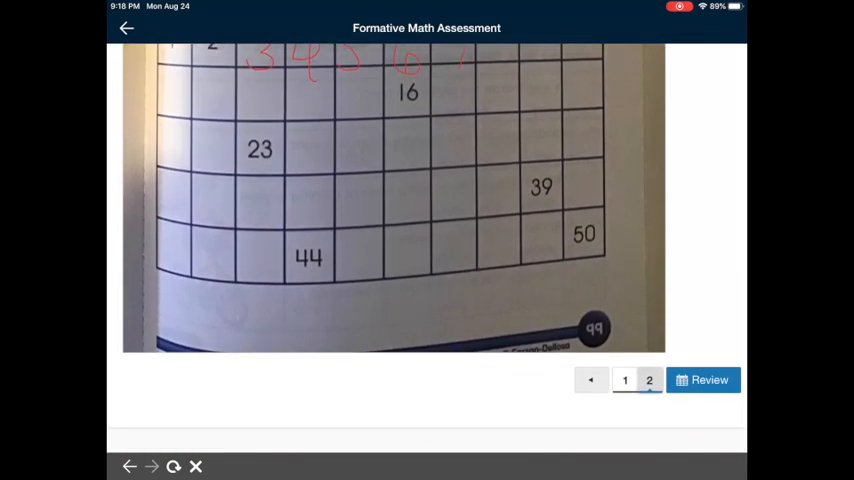
Review, finish and confirm submission of the assessment, returning to the Practice Course: Section 1 page.
{"action": "left_click", "coordinate": [703, 380]}
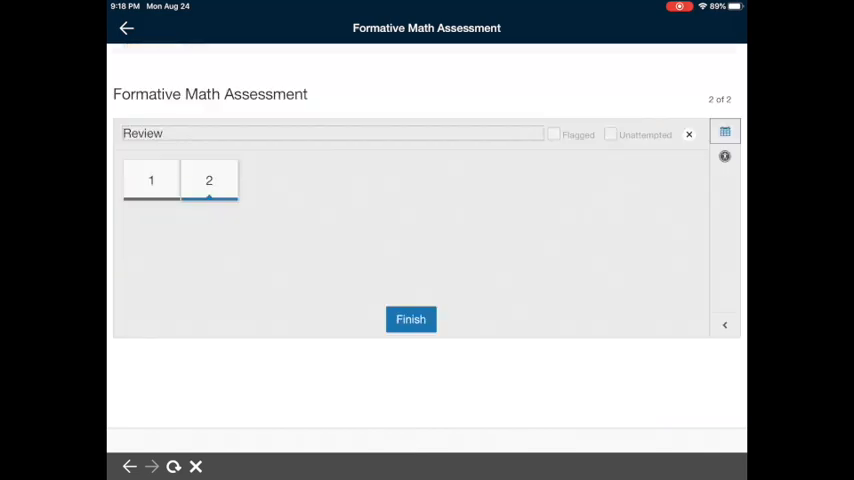
{"action": "left_click", "coordinate": [410, 319]}
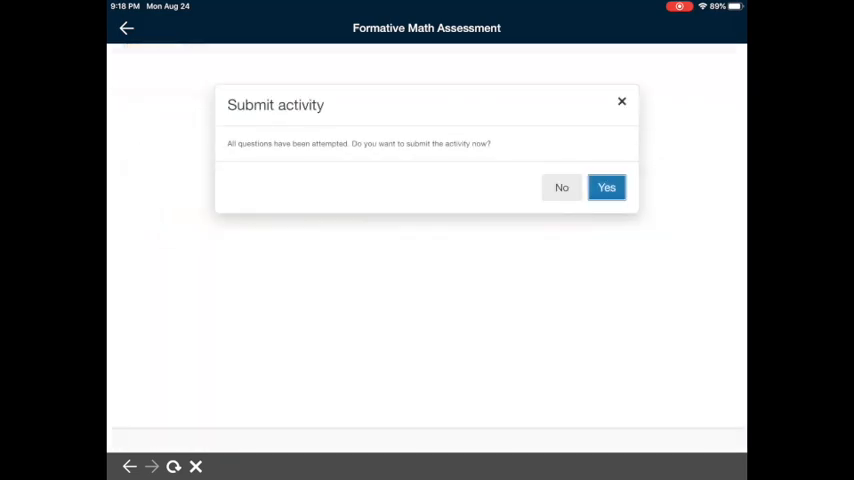
{"action": "left_click", "coordinate": [606, 187]}
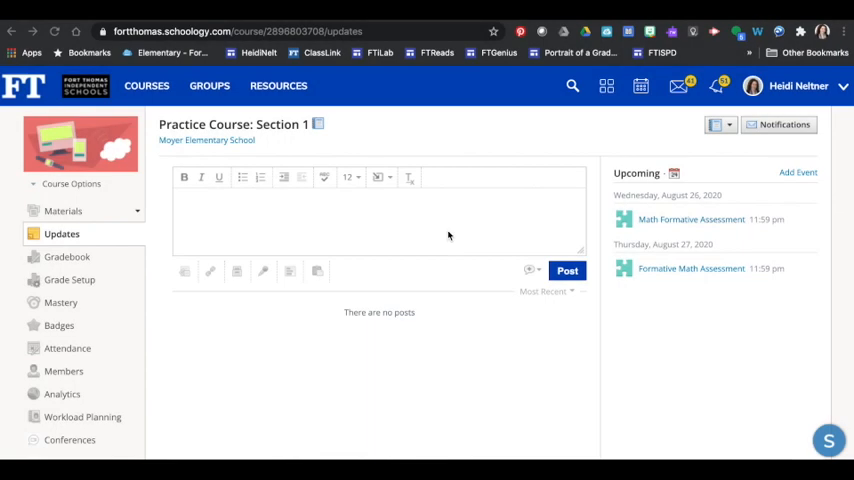
{"action": "mouse_move", "coordinate": [703, 277]}
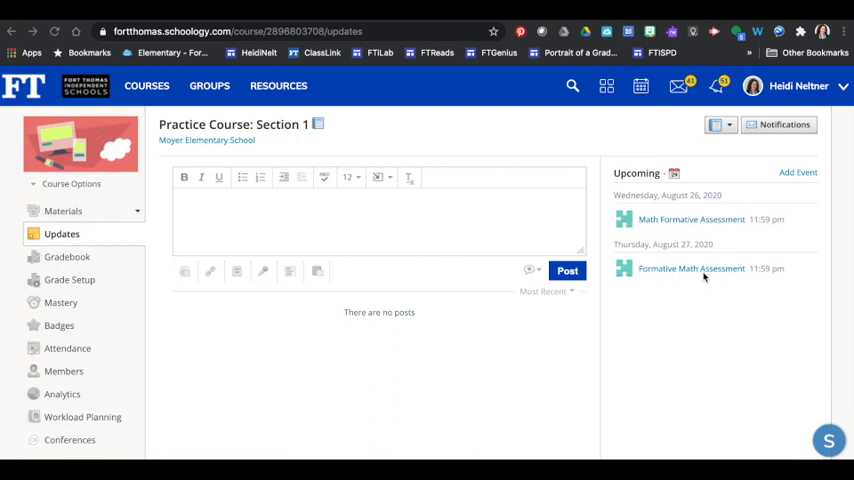
{"action": "mouse_move", "coordinate": [691, 268]}
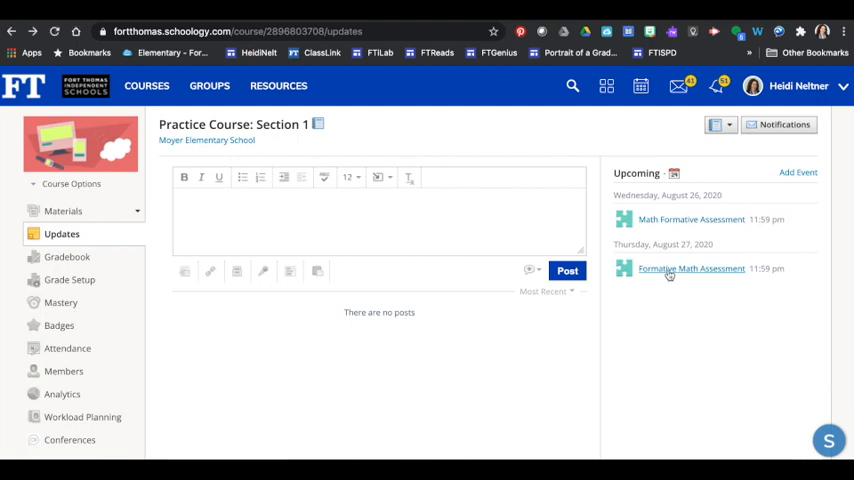
Bring up the Formative Math Assessment's grading view showing the student's ungraded submission.
{"action": "left_click", "coordinate": [691, 268]}
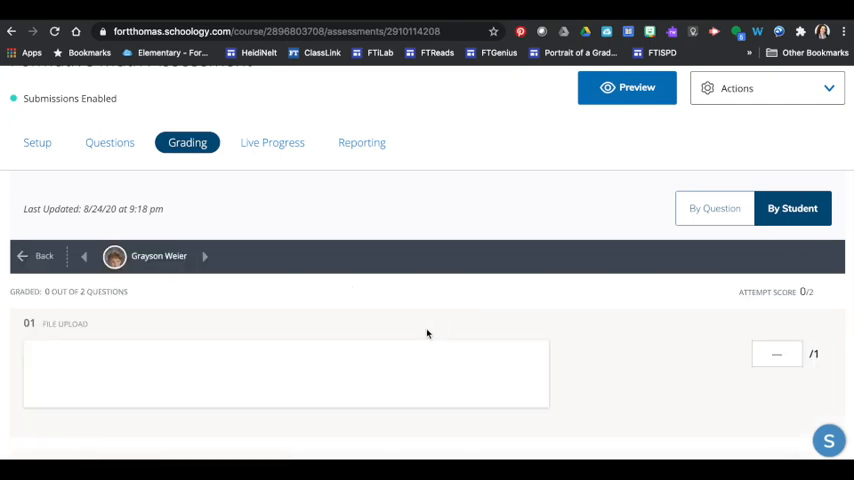
Download the student's IMG_5675.mp4 video and review the two questions, scoring the attempt 2/2.
{"action": "scroll", "scroll_direction": "down", "scroll_amount": 3}
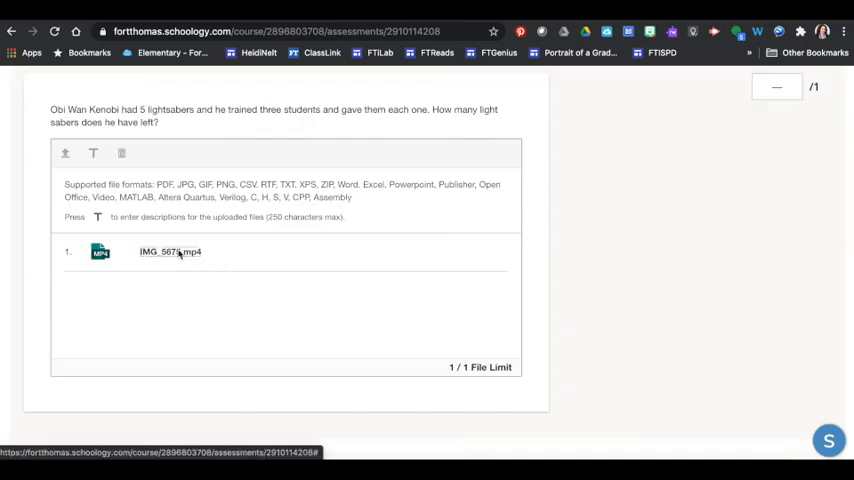
{"action": "left_click", "coordinate": [170, 252]}
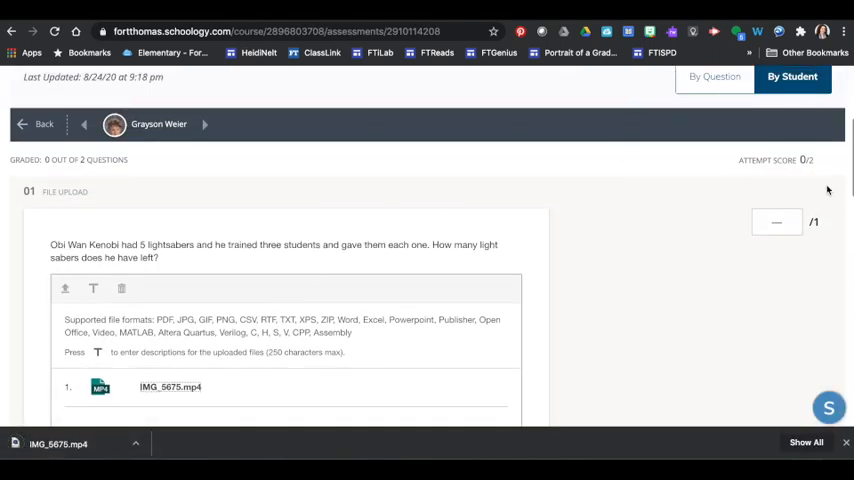
{"action": "scroll", "scroll_direction": "down", "scroll_amount": 3}
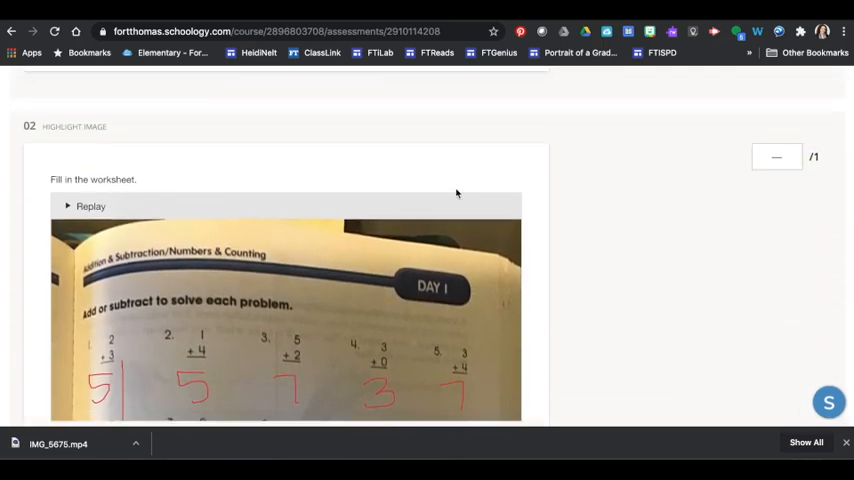
{"action": "scroll", "scroll_direction": "down", "scroll_amount": 3}
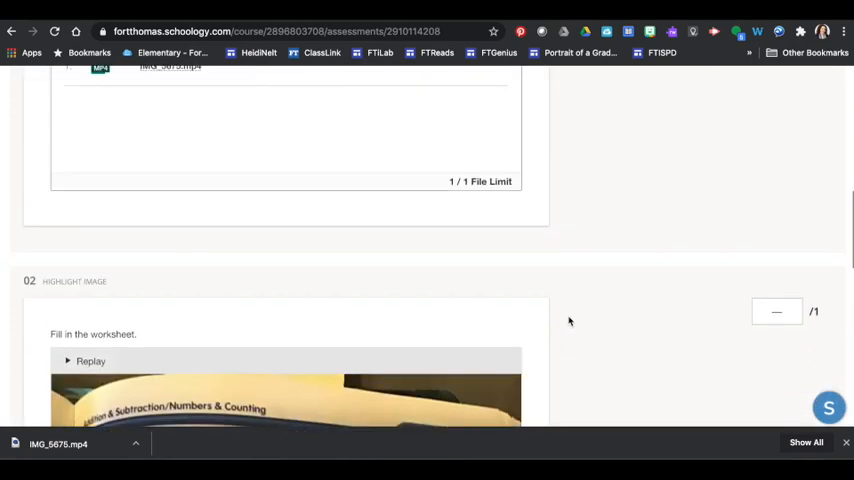
{"action": "scroll", "scroll_direction": "up", "scroll_amount": 3}
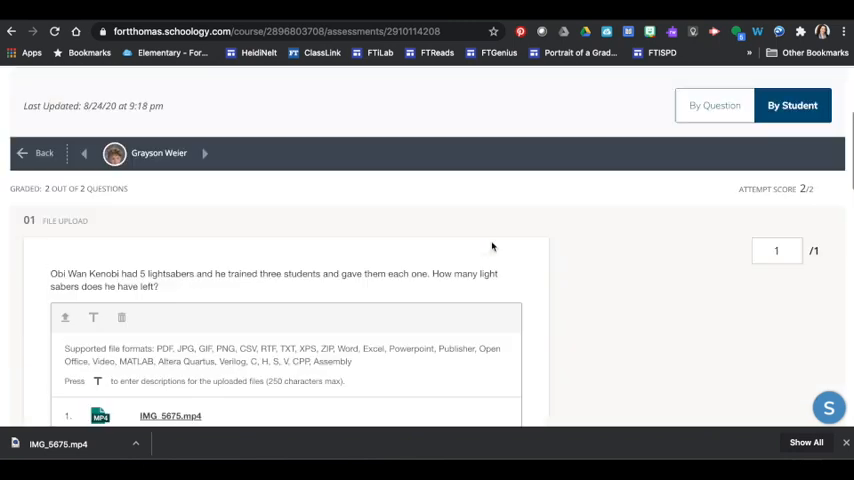
{"action": "scroll", "scroll_direction": "up", "scroll_amount": 3}
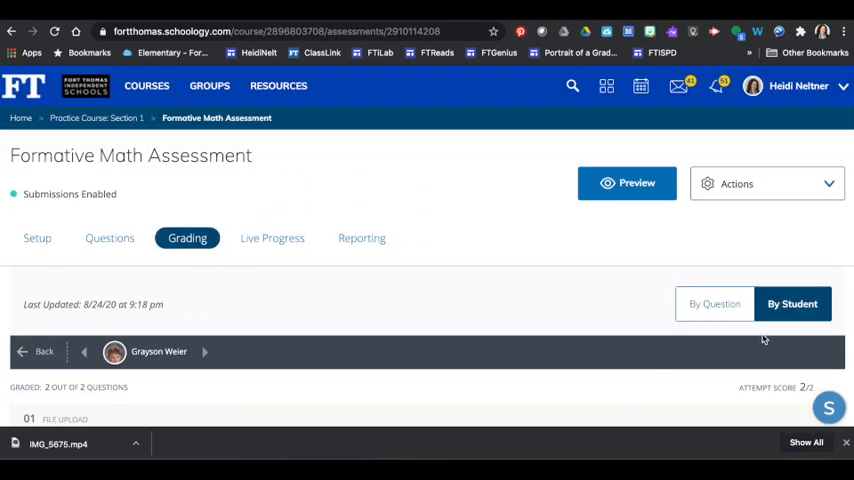
{"action": "mouse_move", "coordinate": [193, 368]}
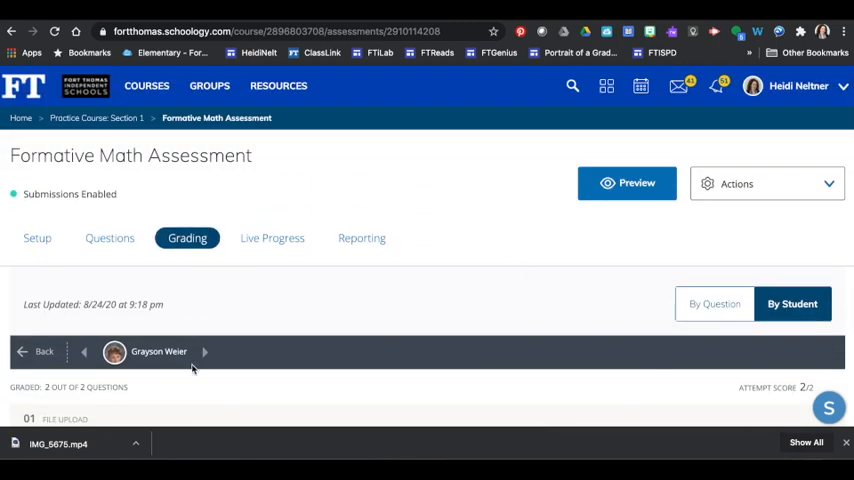
{"action": "mouse_move", "coordinate": [205, 355]}
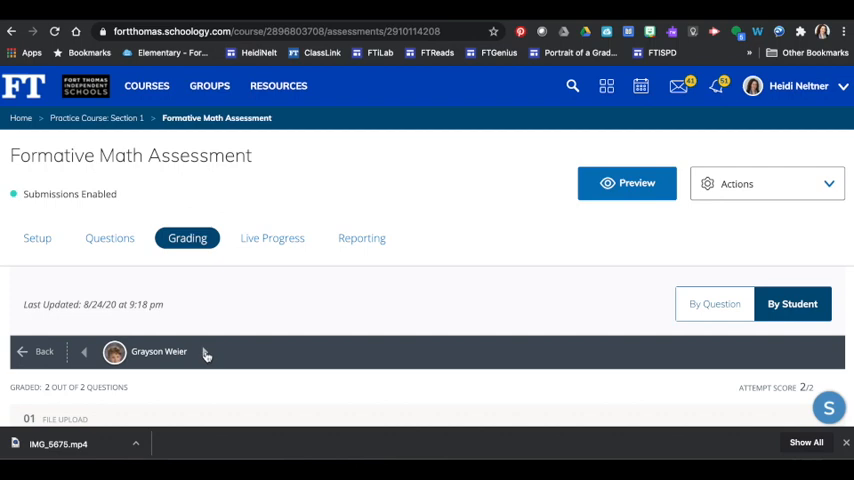
{"action": "scroll", "scroll_direction": "down", "scroll_amount": 3}
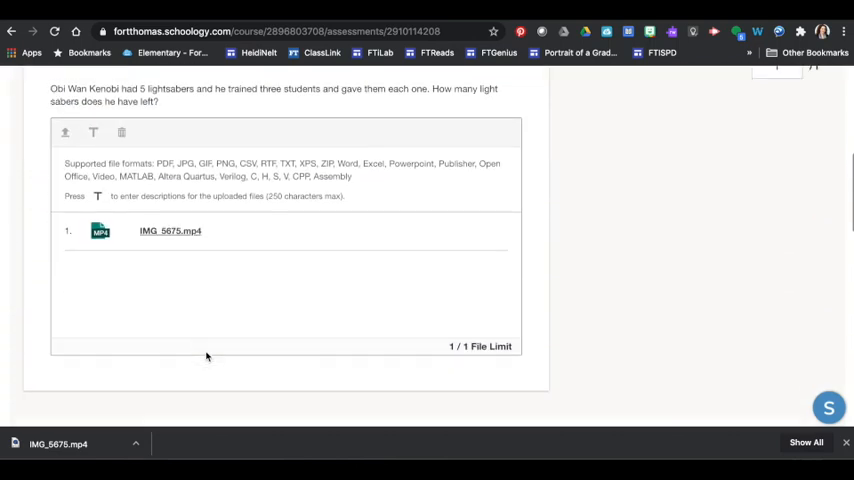
{"action": "scroll", "scroll_direction": "up", "scroll_amount": 3}
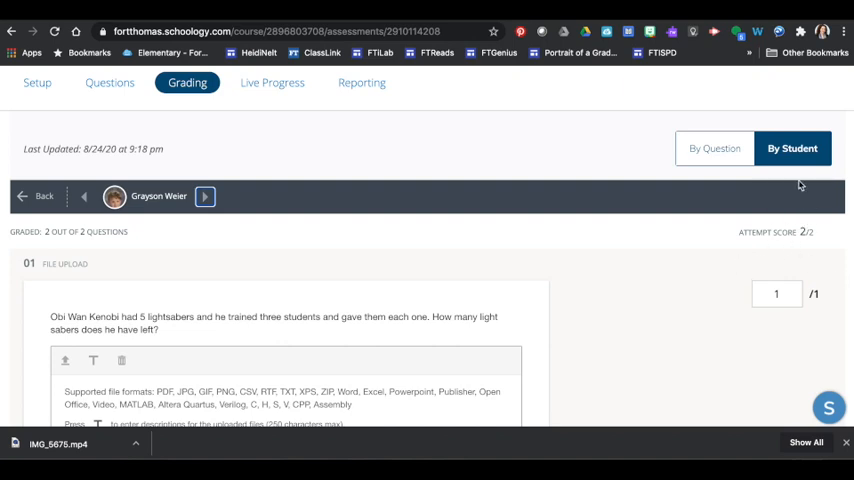
{"action": "mouse_move", "coordinate": [338, 341]}
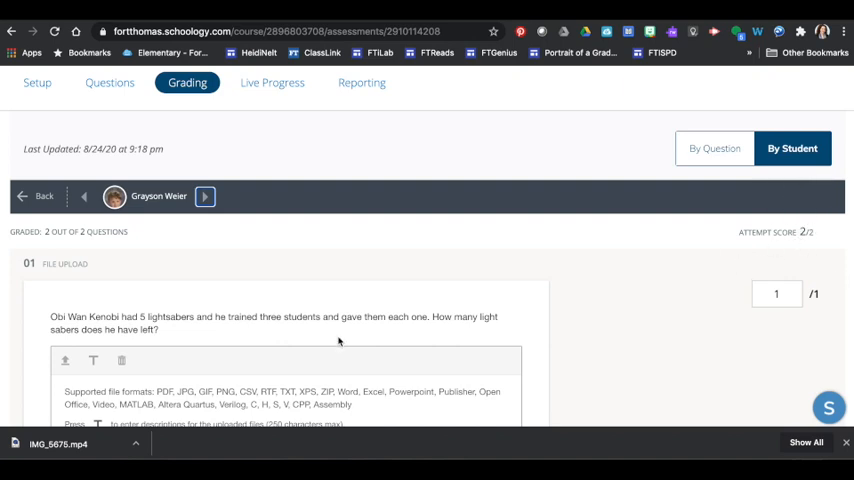